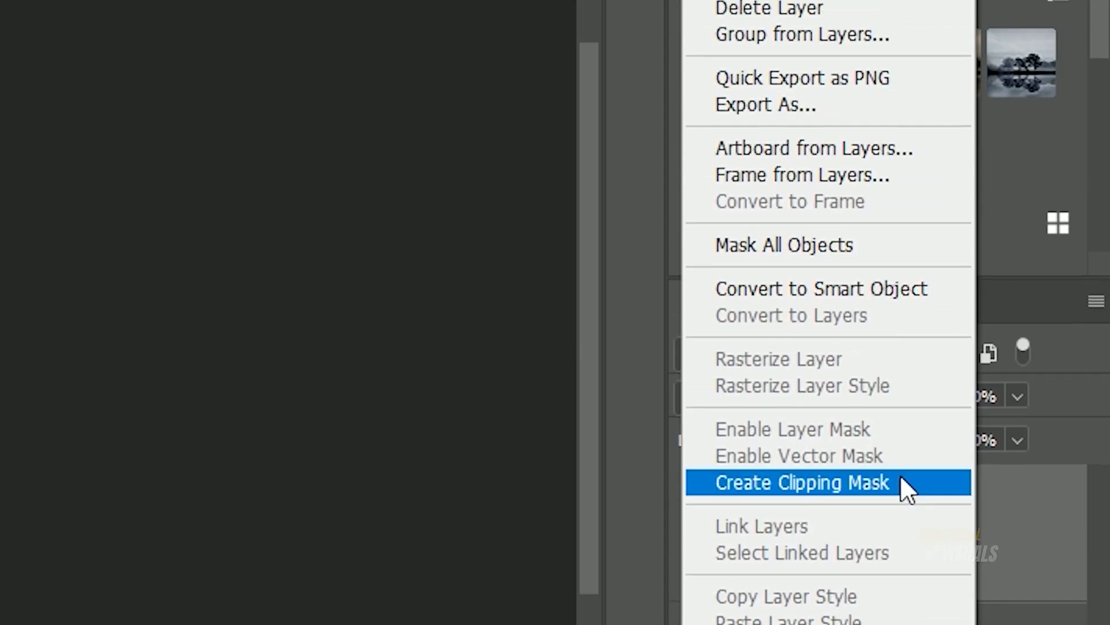
Step: Convert the portrait layer to a Smart Object from the Layers panel context menu
click(801, 483)
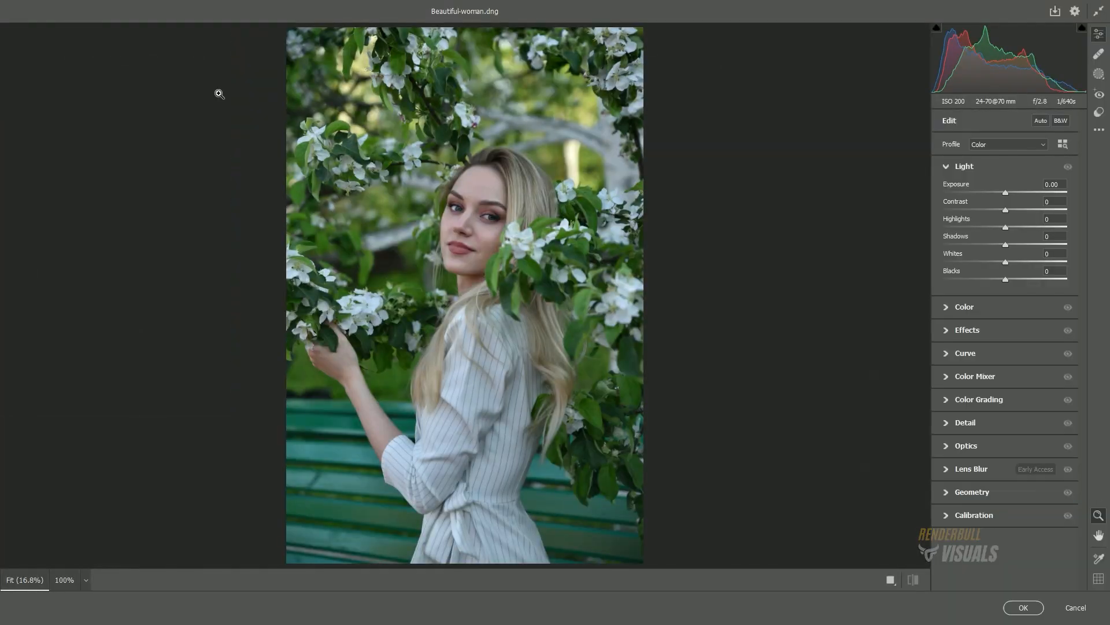
mouse_move(695, 256)
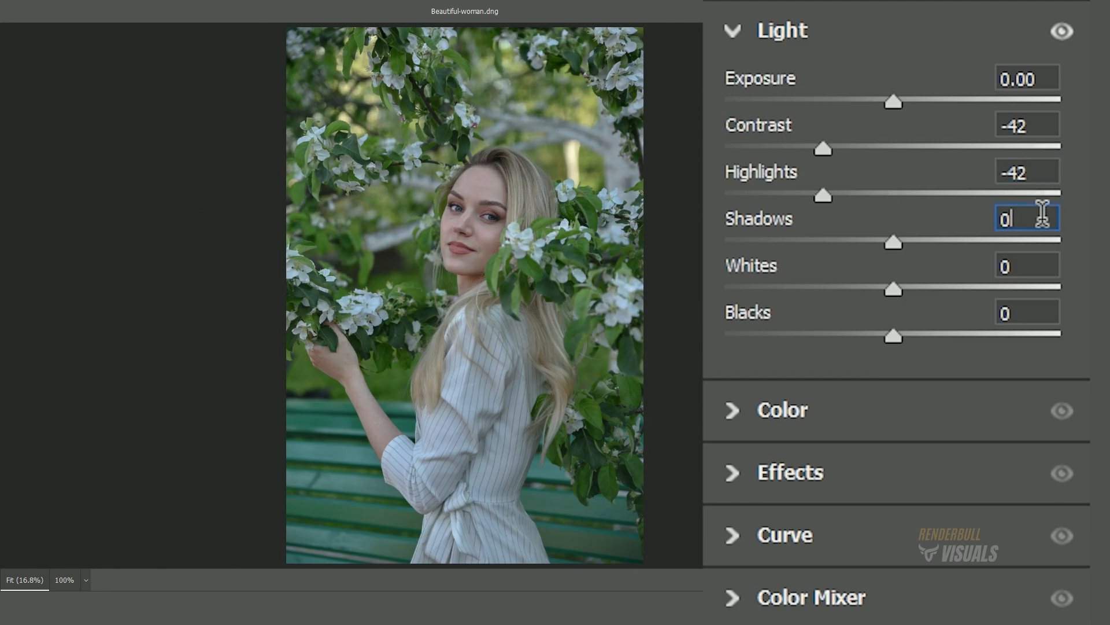
Step: Lift Shadows to +32, set Tint +12, raise Vibrance and set Saturation -9
text(32)
click(1027, 266)
text(-18)
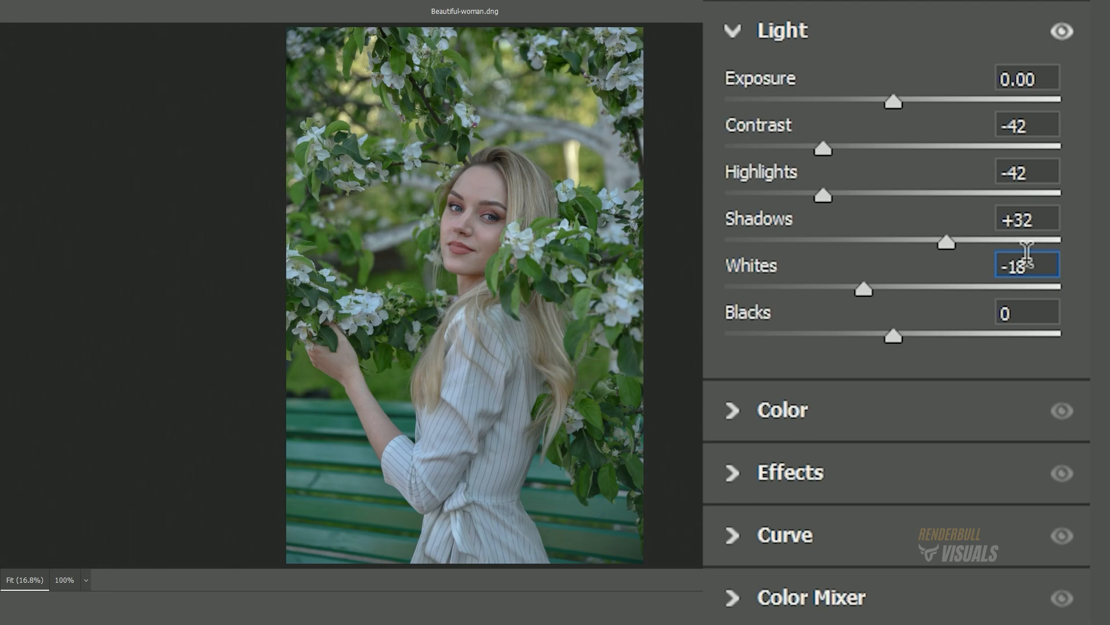
click(1026, 312)
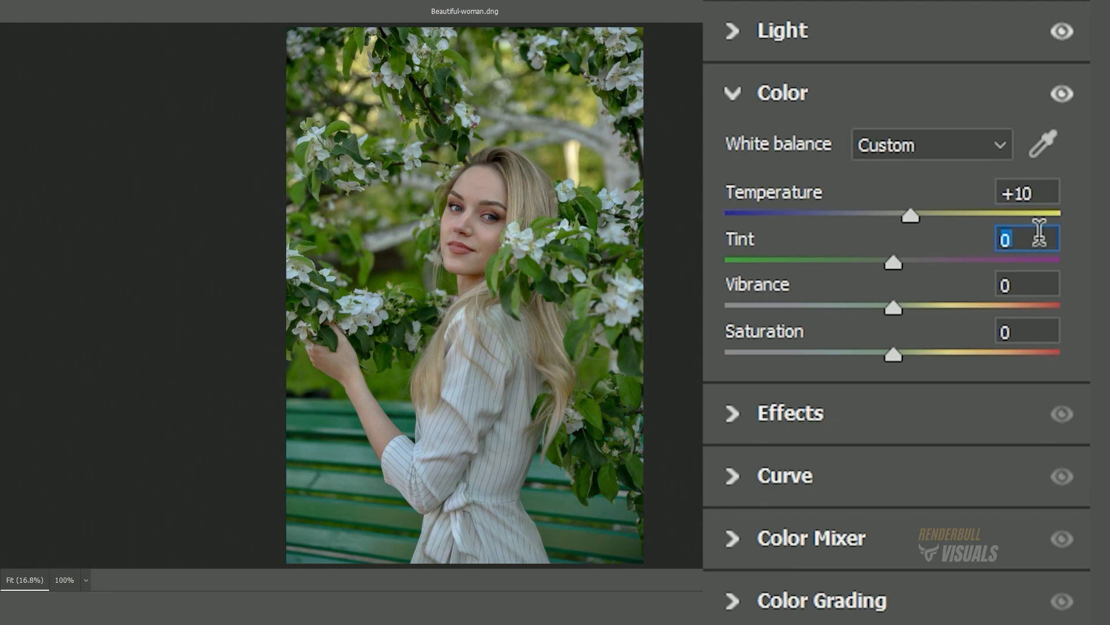
text(12)
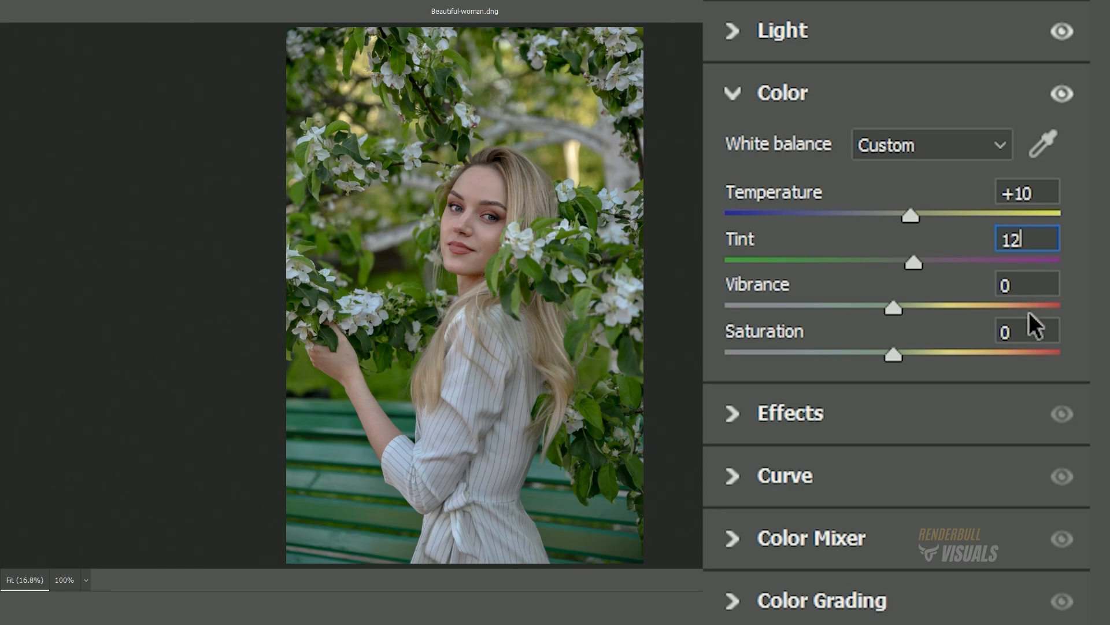
click(1027, 284)
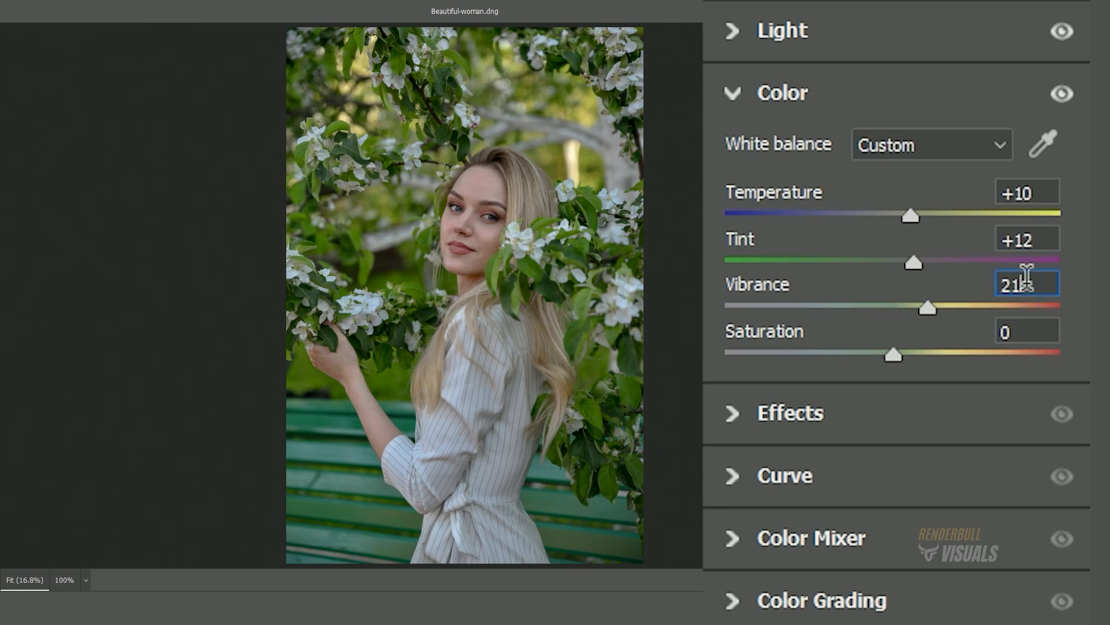
click(1027, 330)
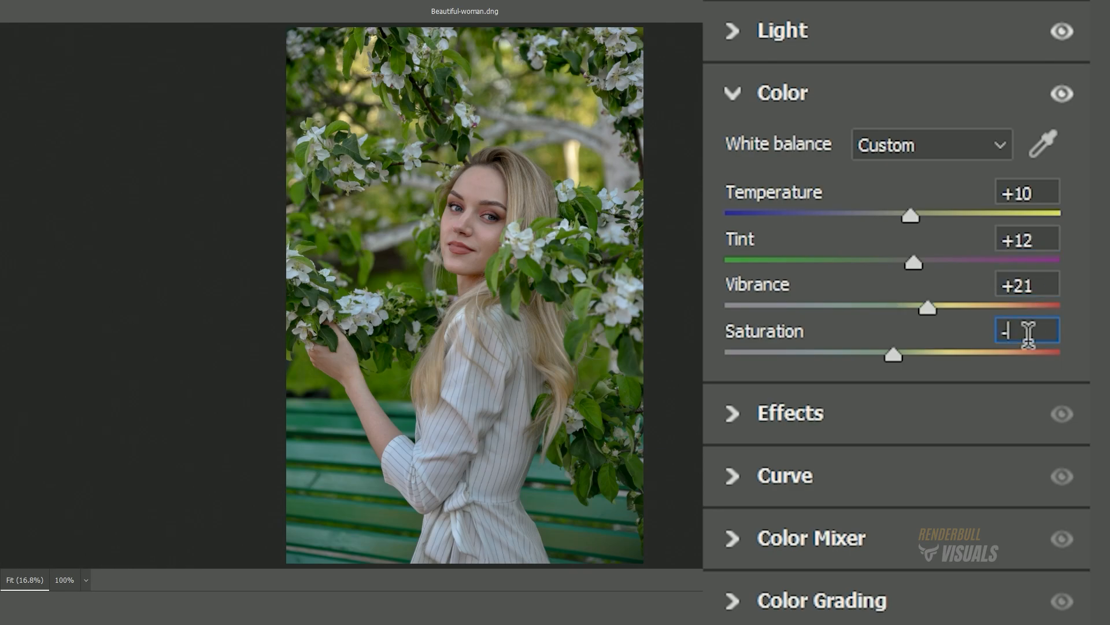
text(9)
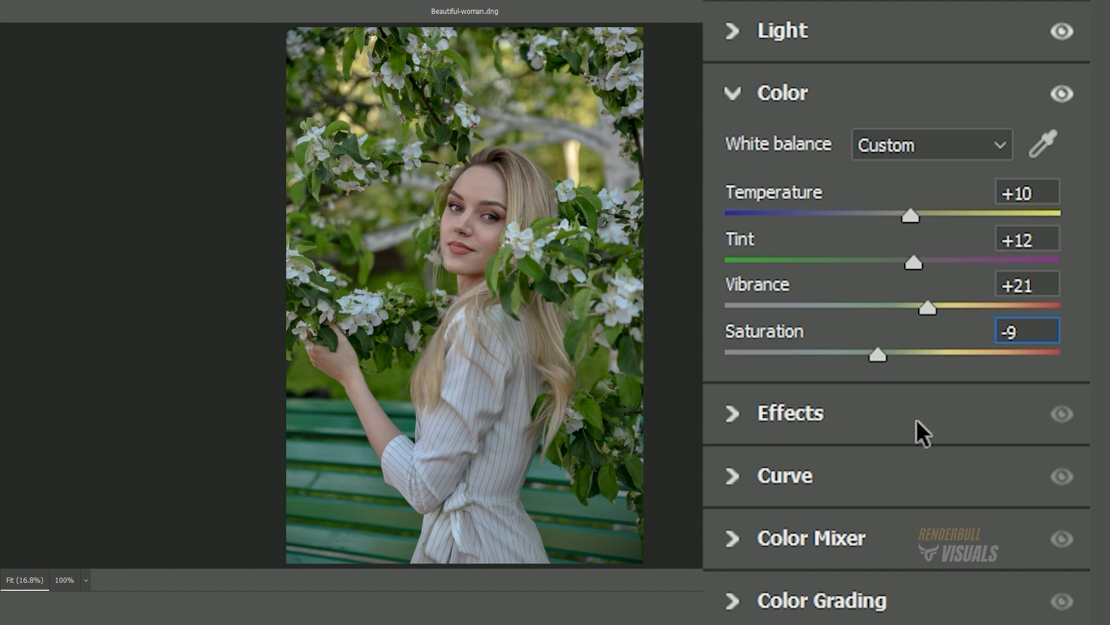
Step: Add Clarity +10 and a -21 vignette in Effects
click(791, 413)
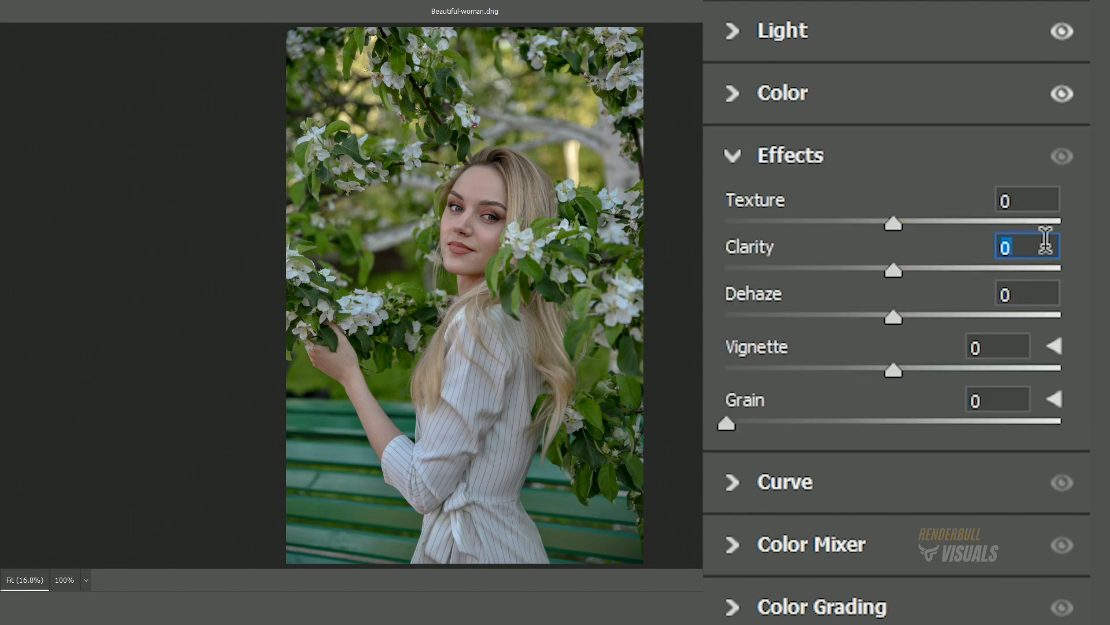
text(10)
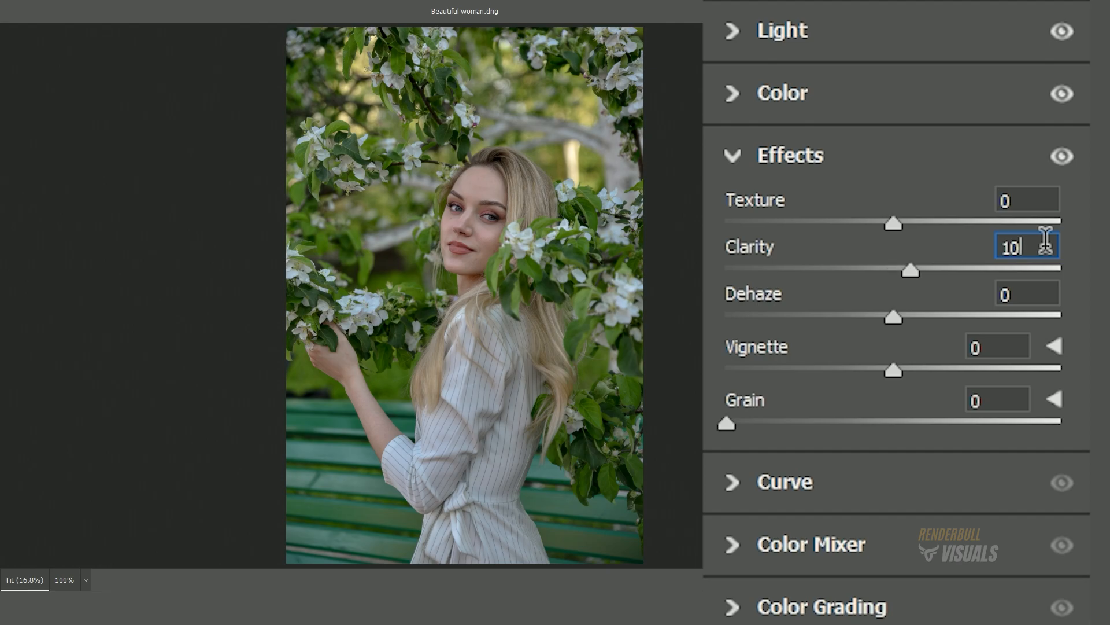
click(997, 346)
text(-21)
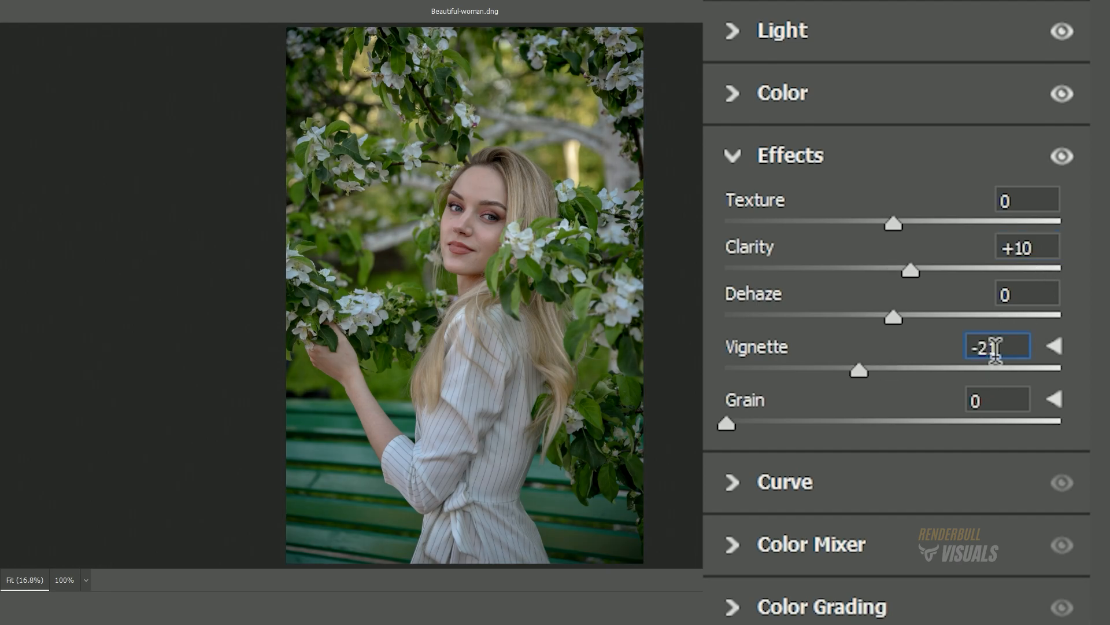
click(784, 482)
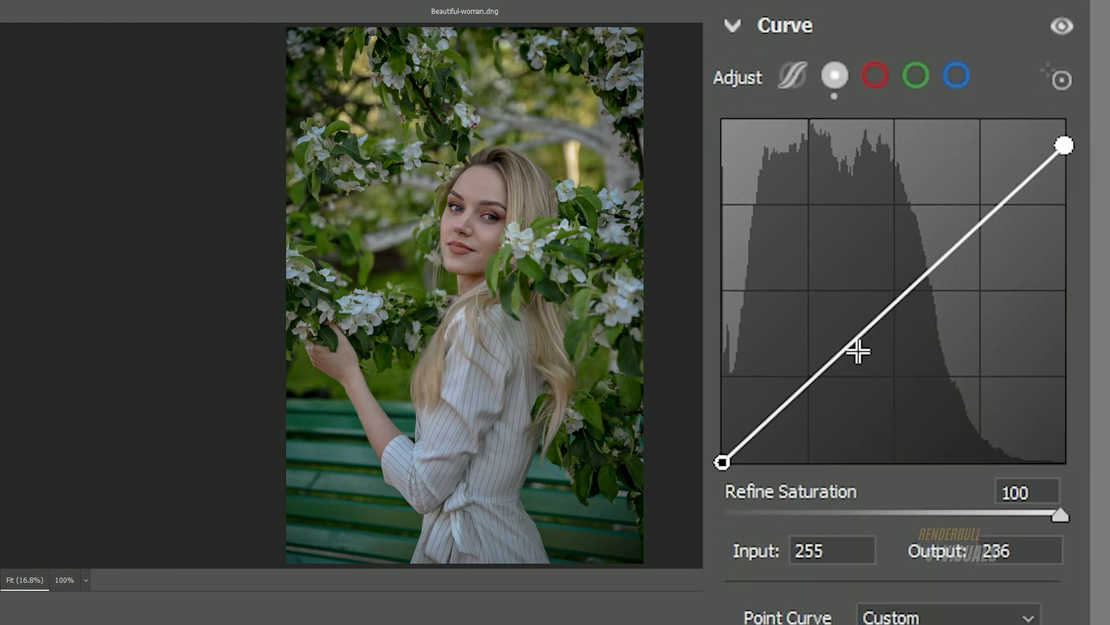
Step: Drag the curve's black and white points for a matte, then desaturate colours (-5, -100) in HSL
drag(857, 351, 980, 205)
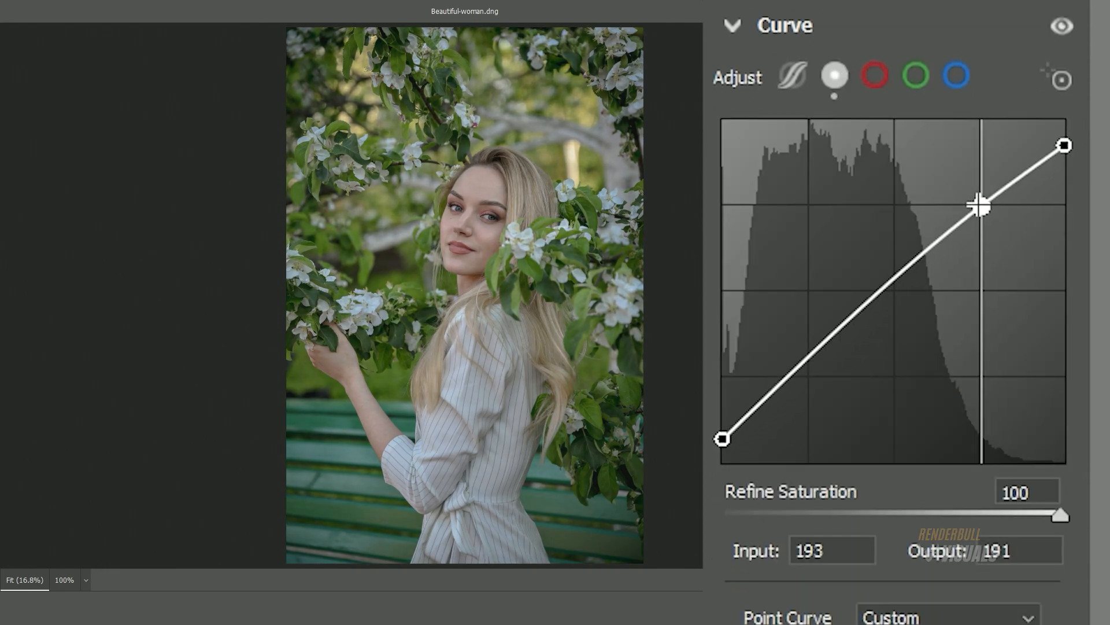
drag(981, 205, 808, 376)
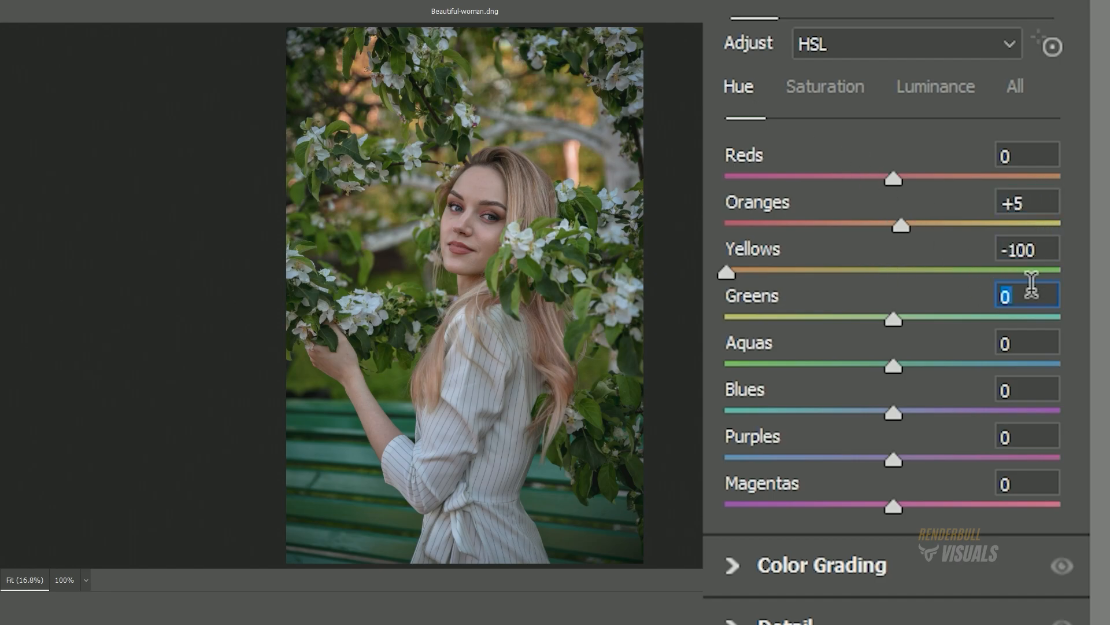
click(824, 86)
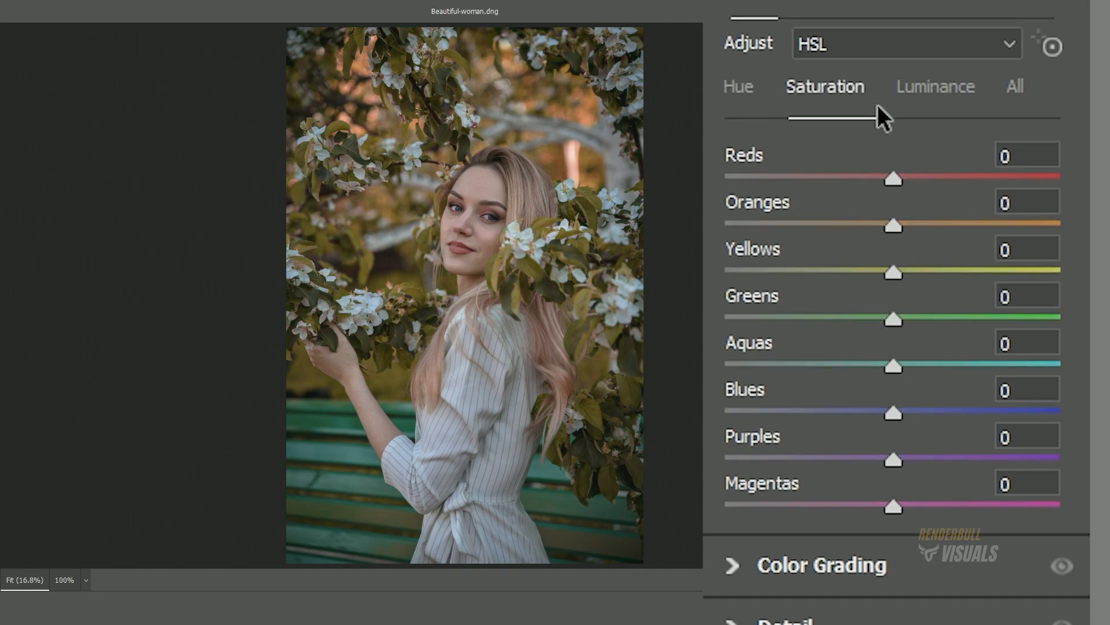
text(-5)
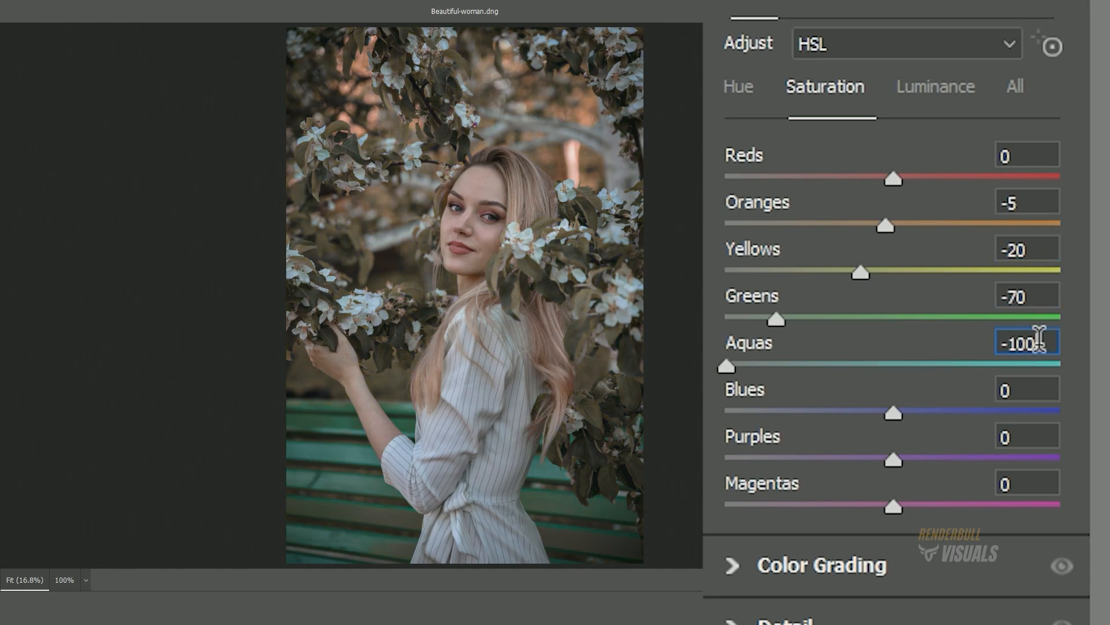
text(-100)
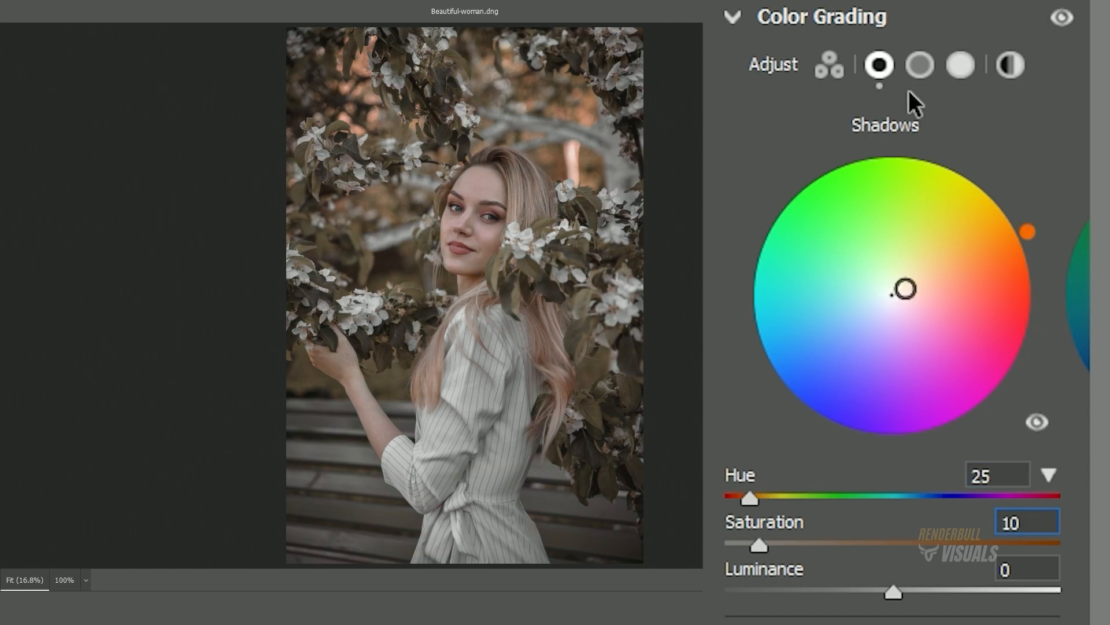
Step: Grade midtones and highlights, then set Red Primary Hue +30 and Green Primary Hue 60
click(920, 64)
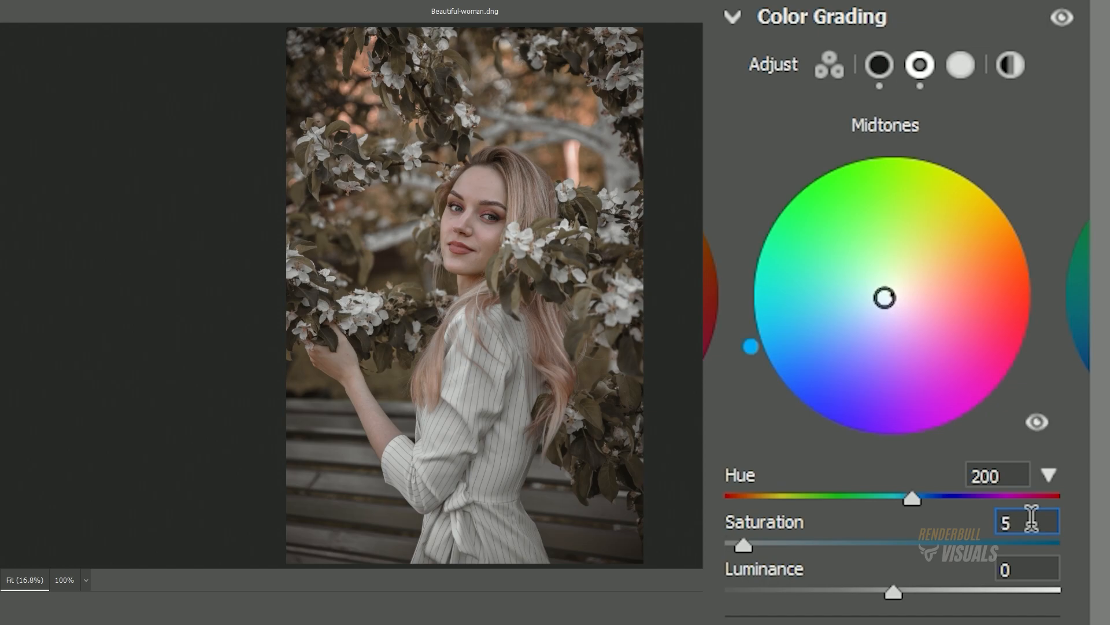
click(959, 65)
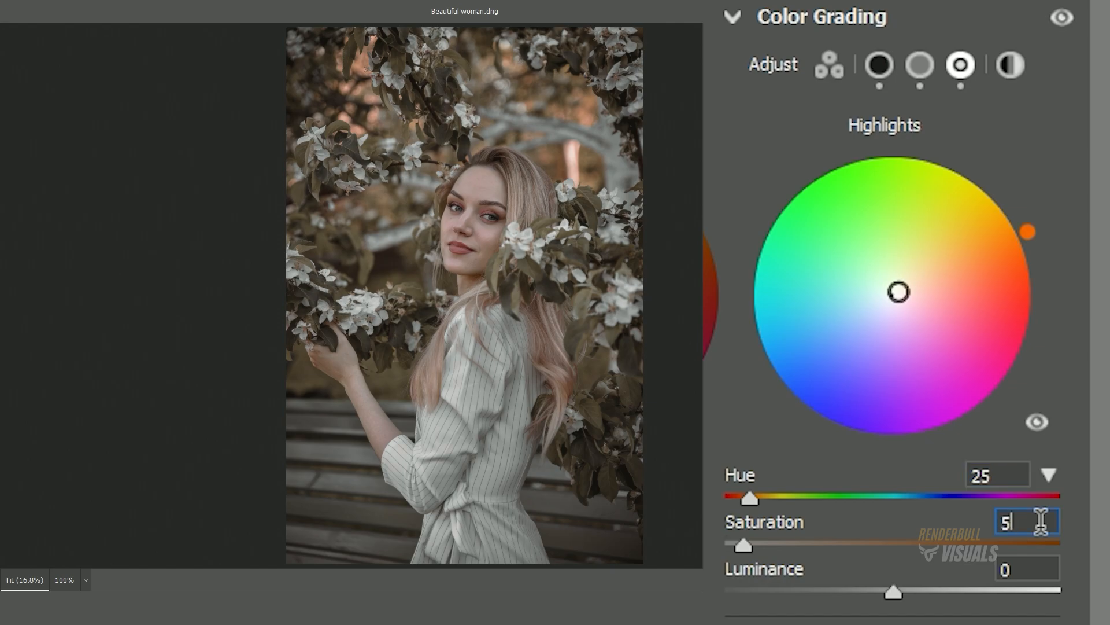
click(732, 17)
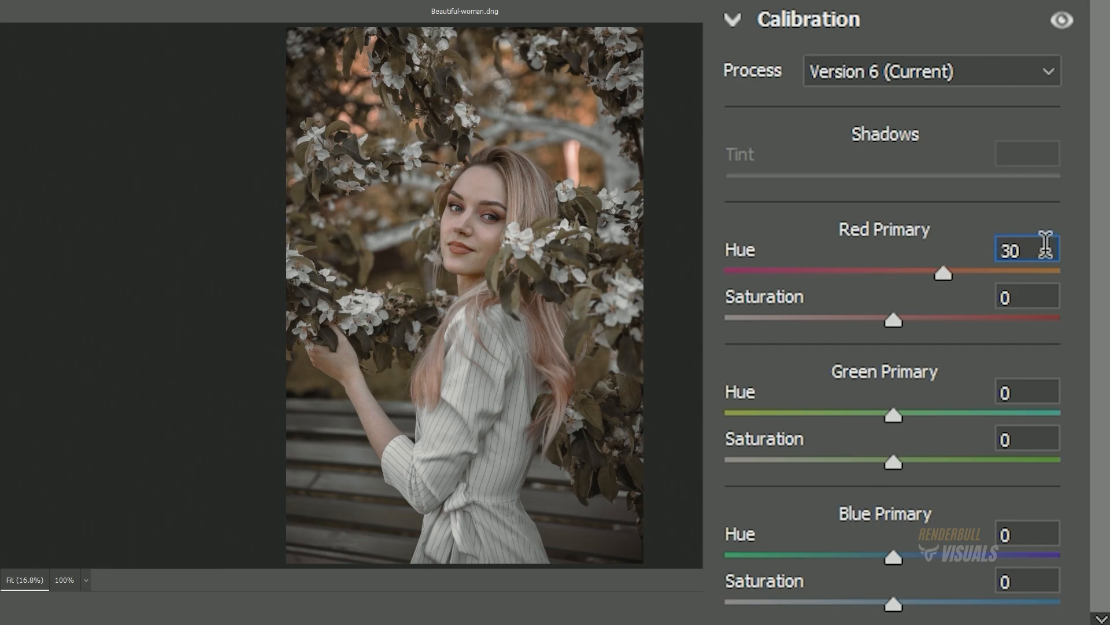
click(1027, 392)
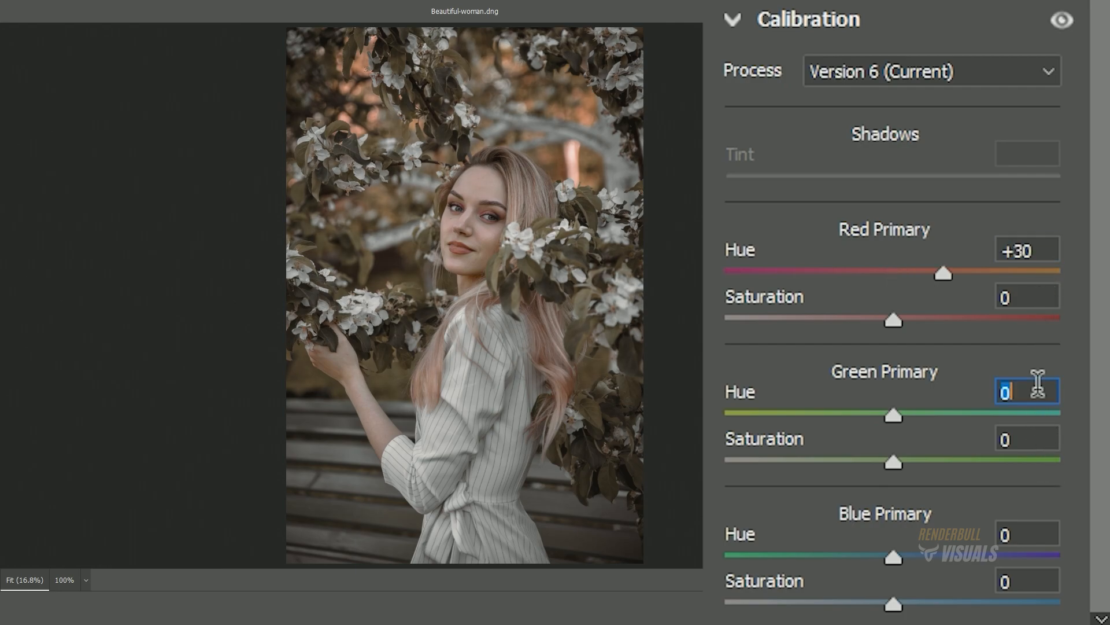
text(60)
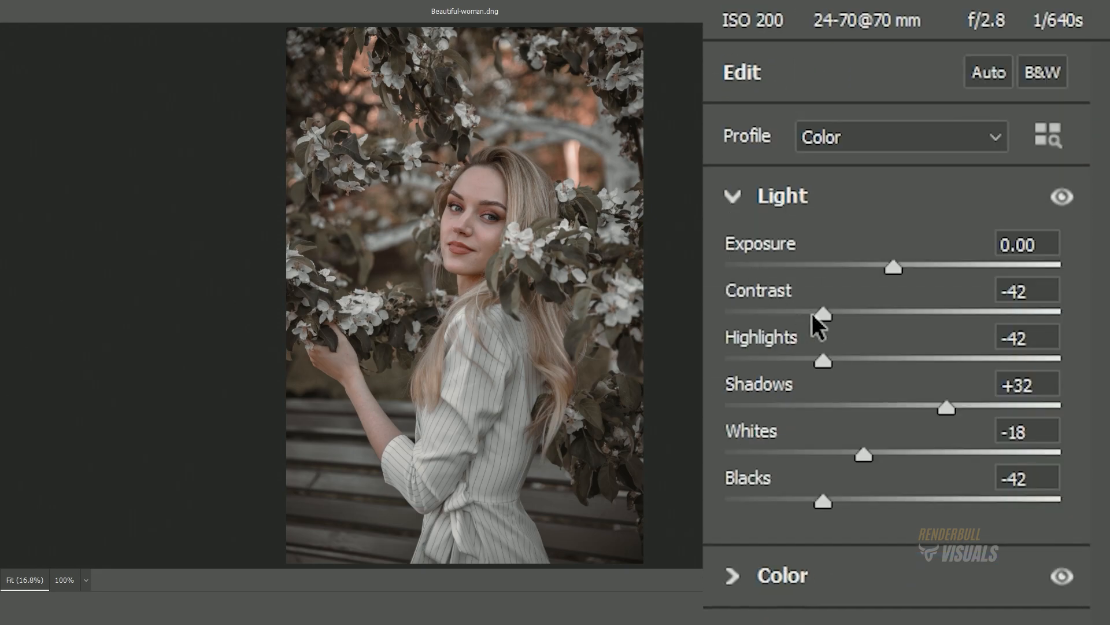
Step: Ease Contrast from -42 to -21 and toggle before/after to compare
drag(821, 313, 857, 313)
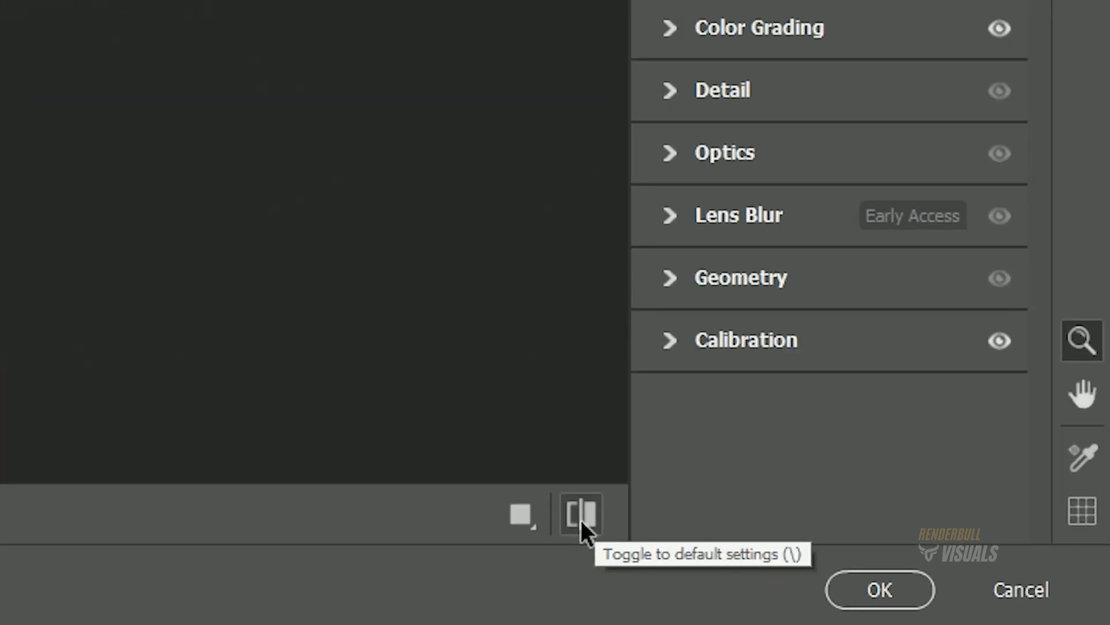
click(580, 514)
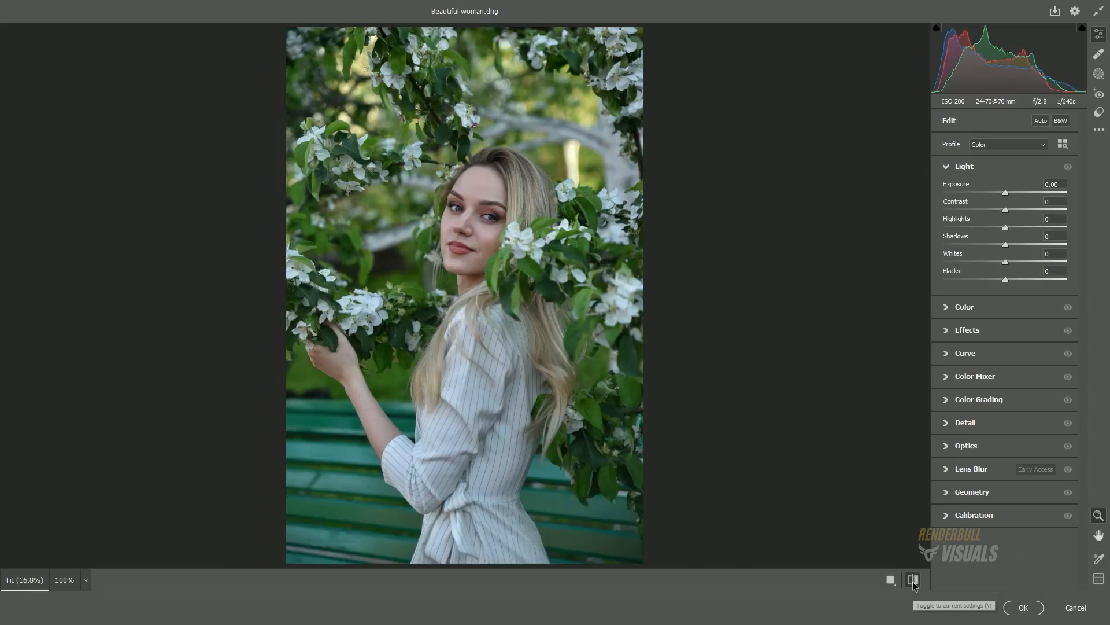
click(912, 580)
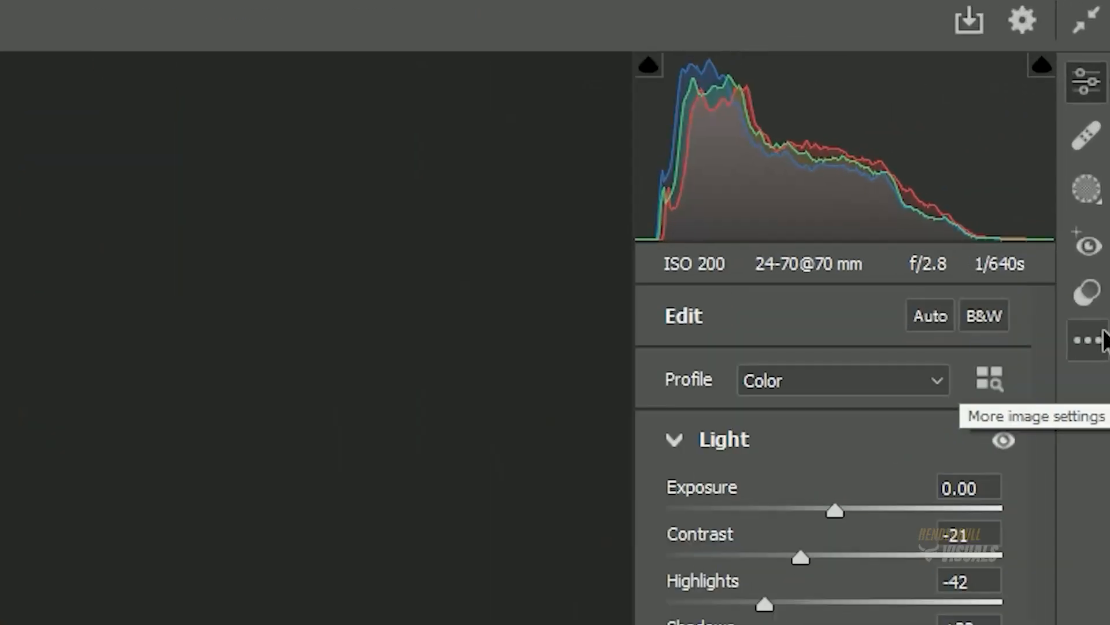
Step: Create the preset 'Renderbull Golden Tone' from current settings, replacing the existing one
click(1085, 340)
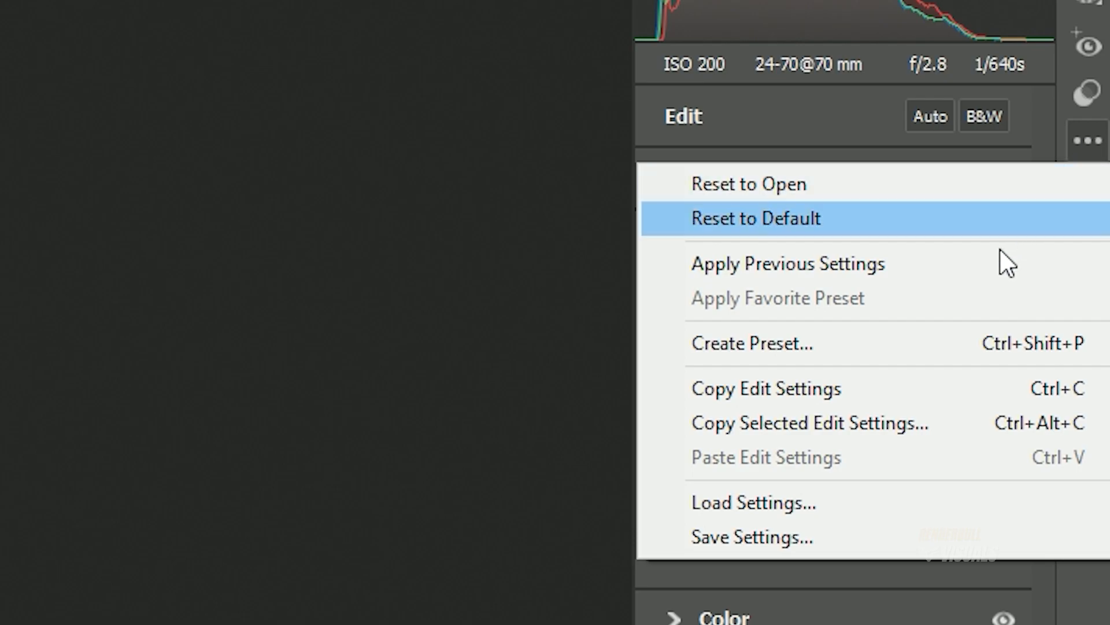
click(753, 343)
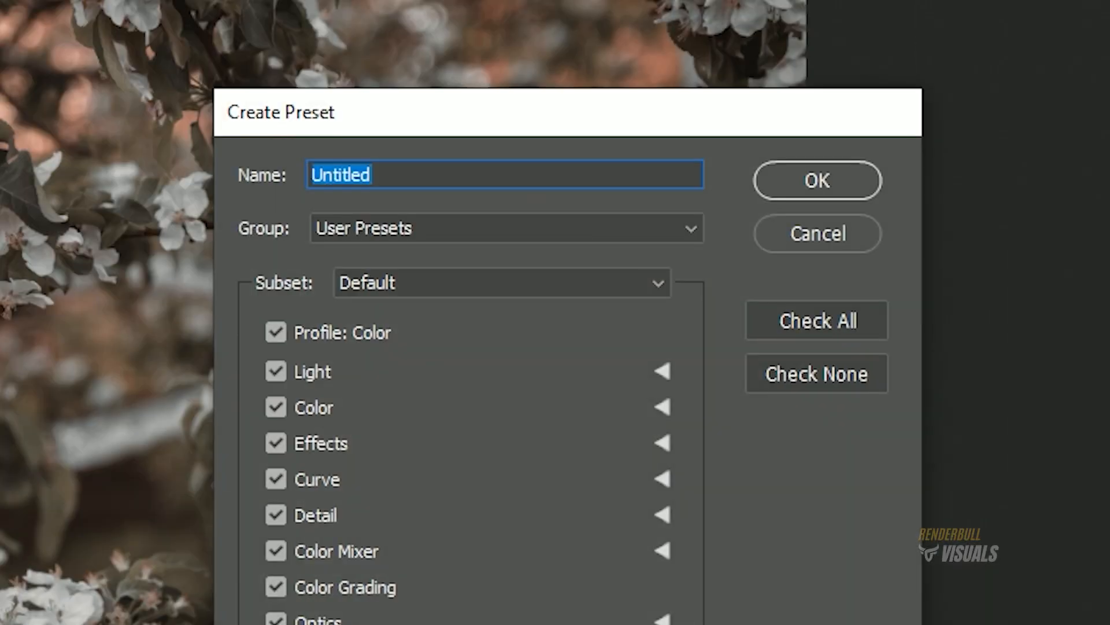
text(Renderbull Golden)
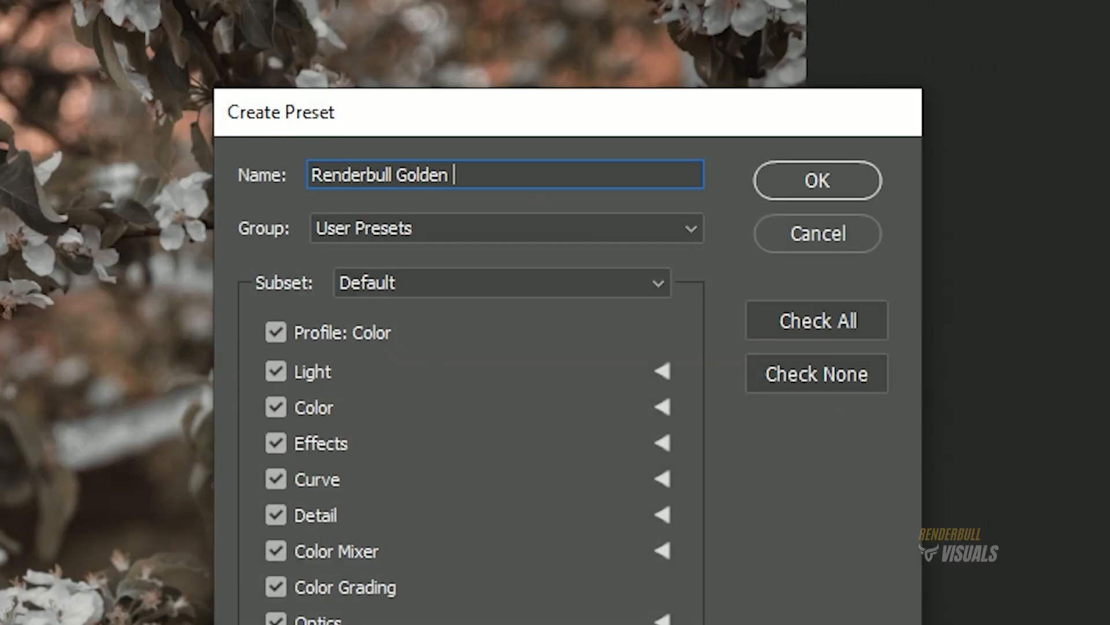
click(816, 180)
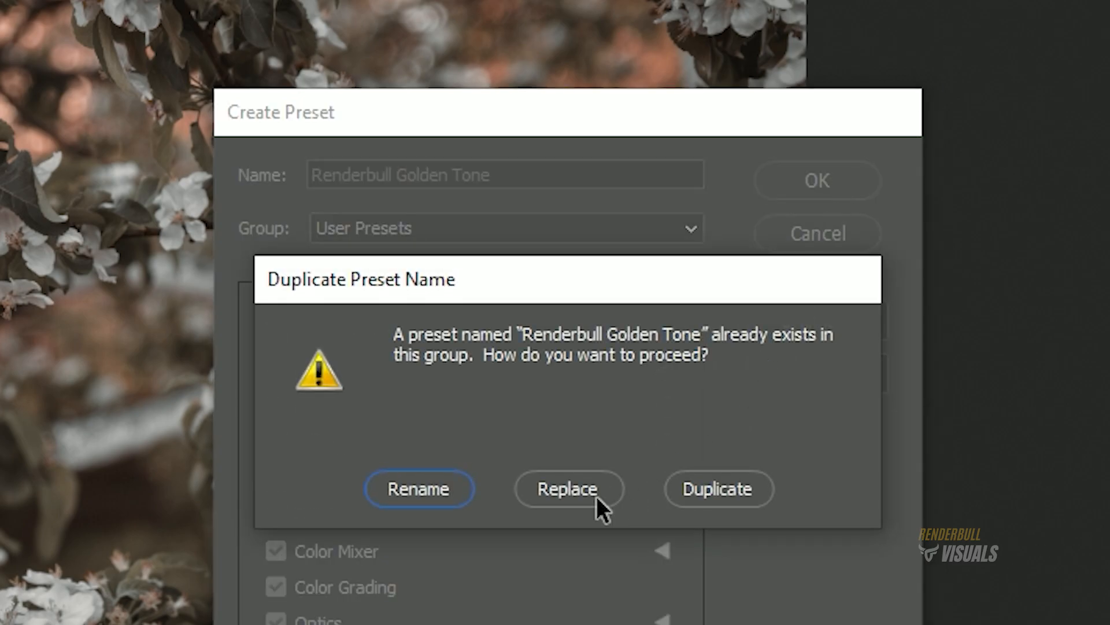
click(567, 489)
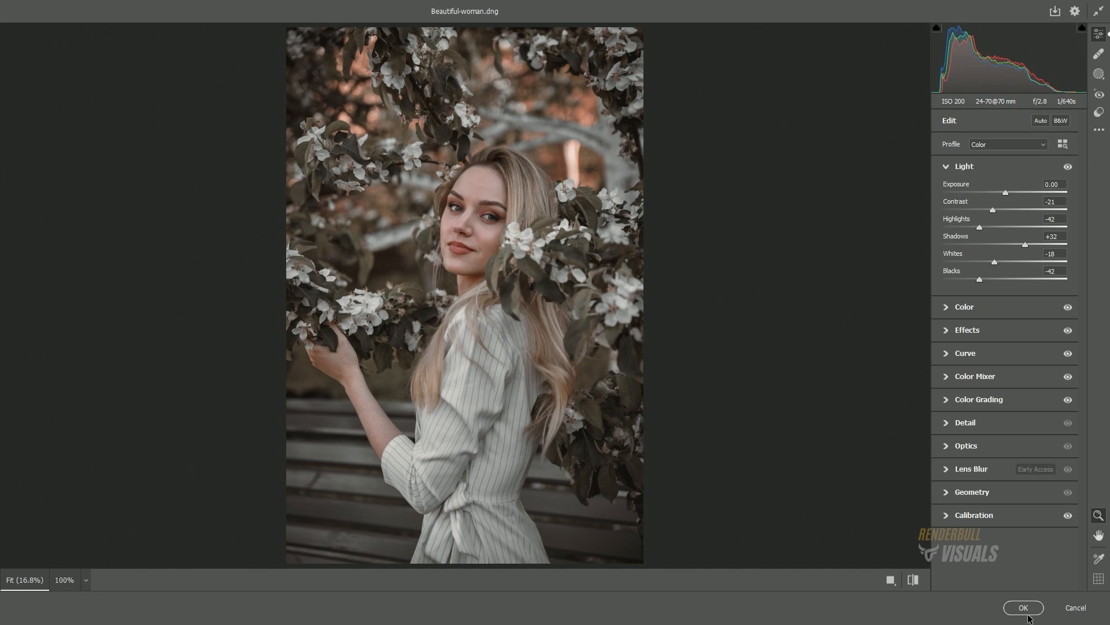
Step: Commit the Camera Raw grade and switch to the pexels-victoria document
click(1022, 607)
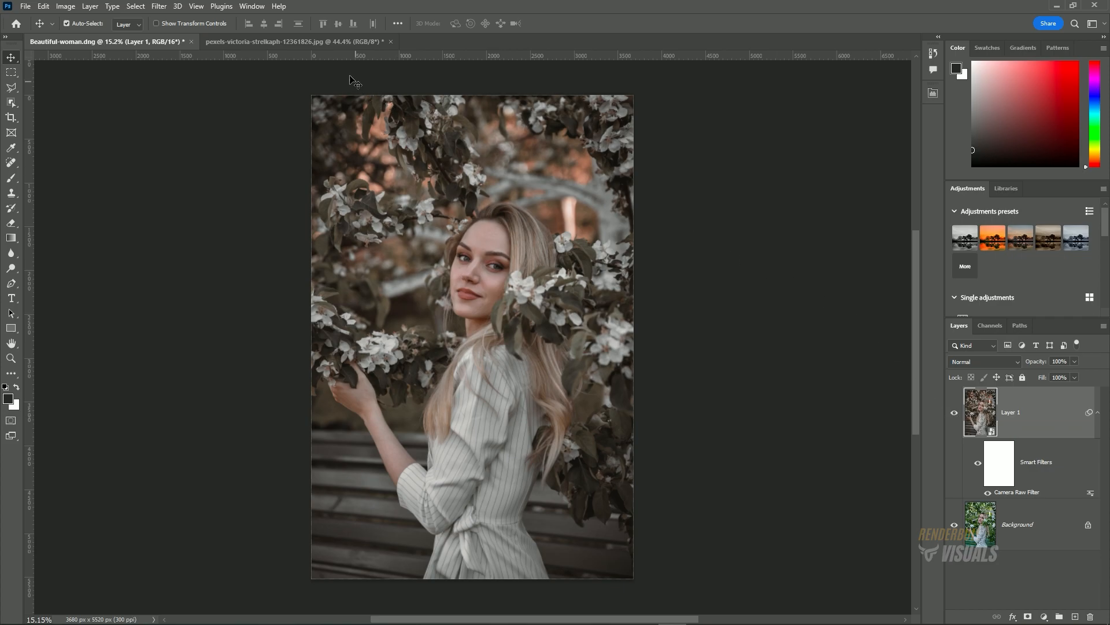
click(297, 41)
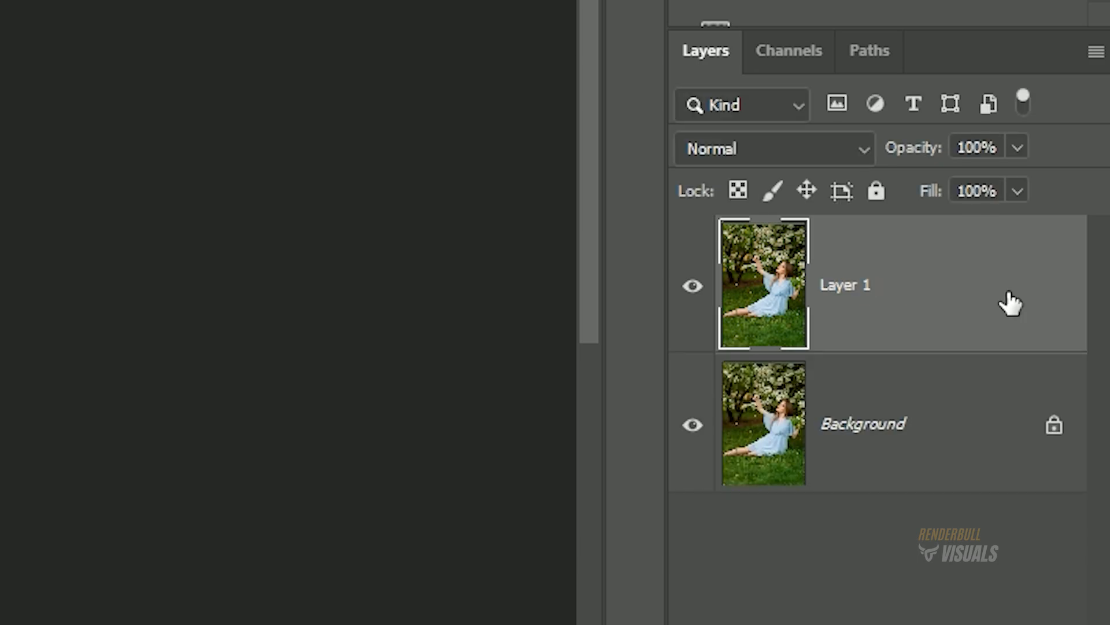
mouse_move(1020, 301)
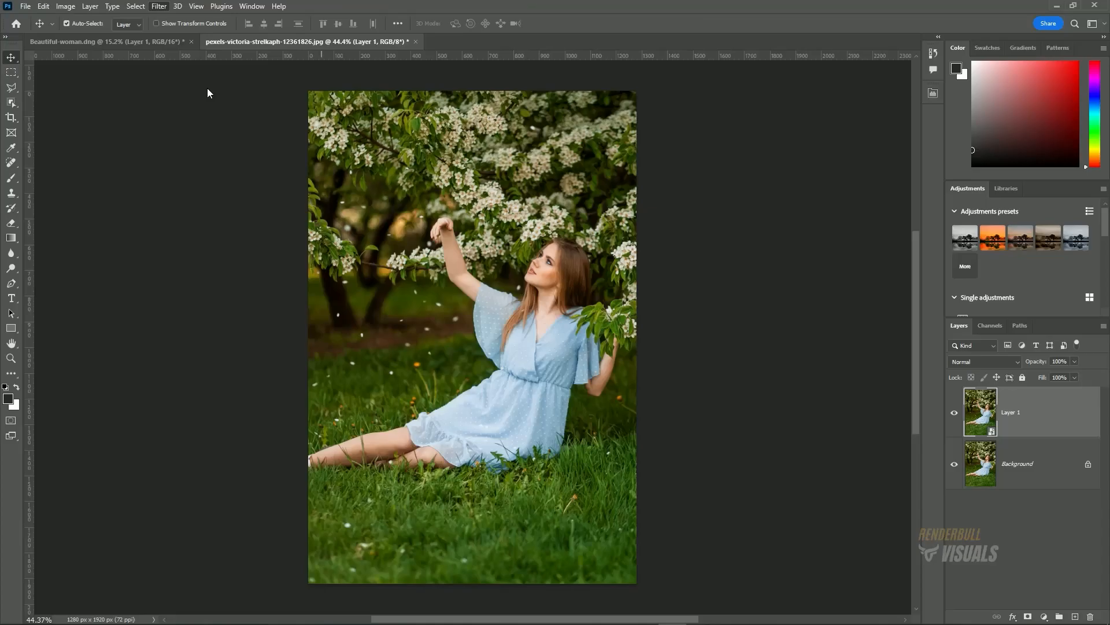
Step: Open Camera Raw on the second photo and apply Renderbull Golden Tone with a stronger Amount
click(158, 6)
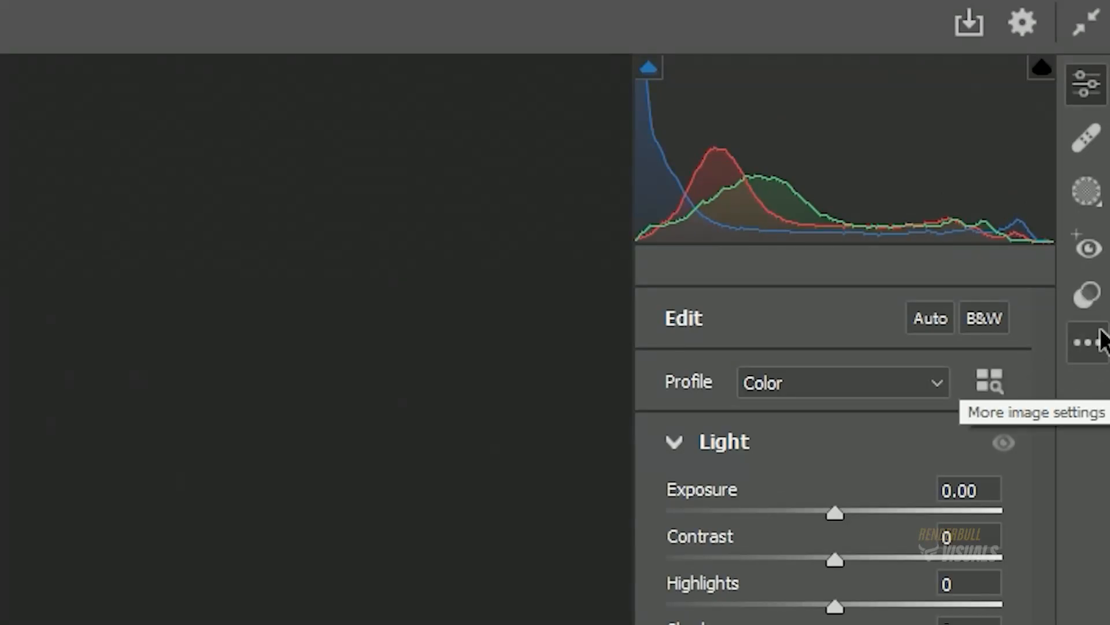
click(1086, 342)
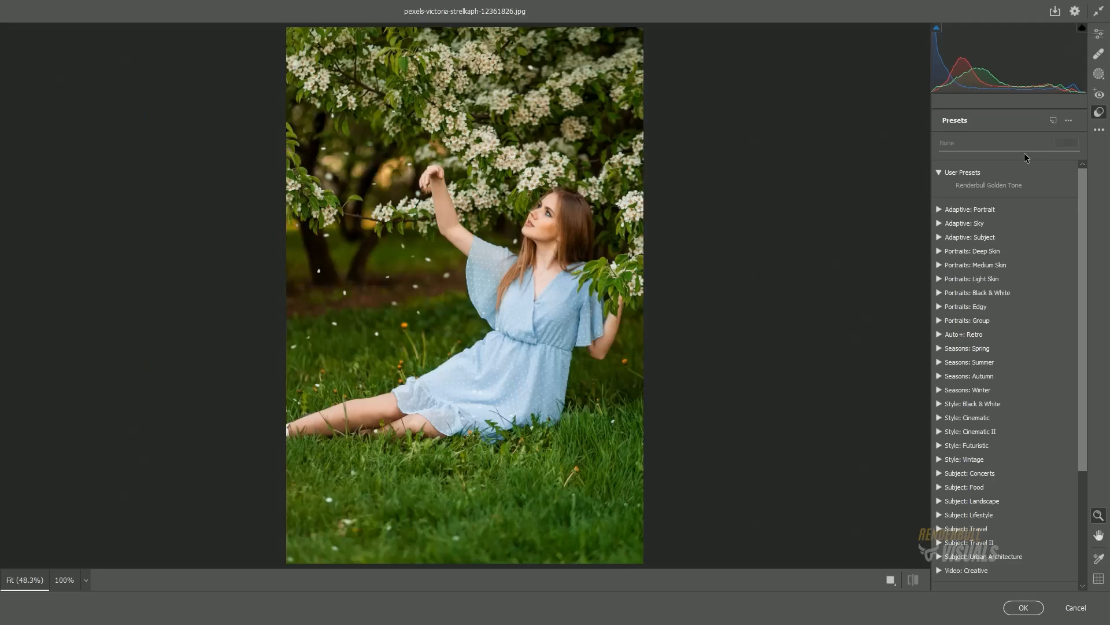
click(988, 185)
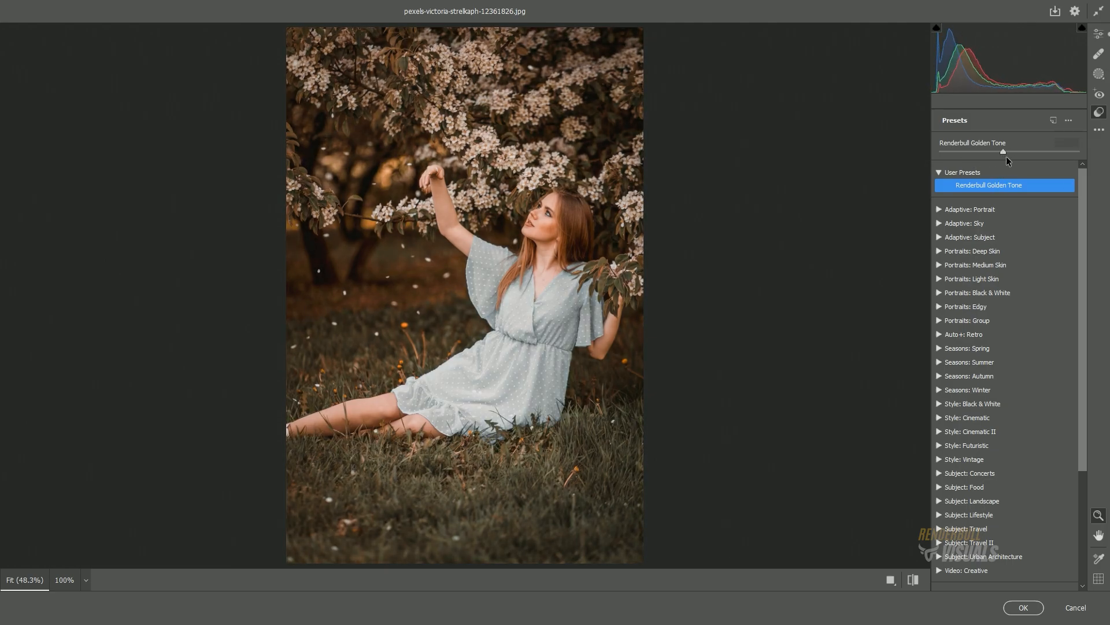
drag(1004, 151, 1023, 151)
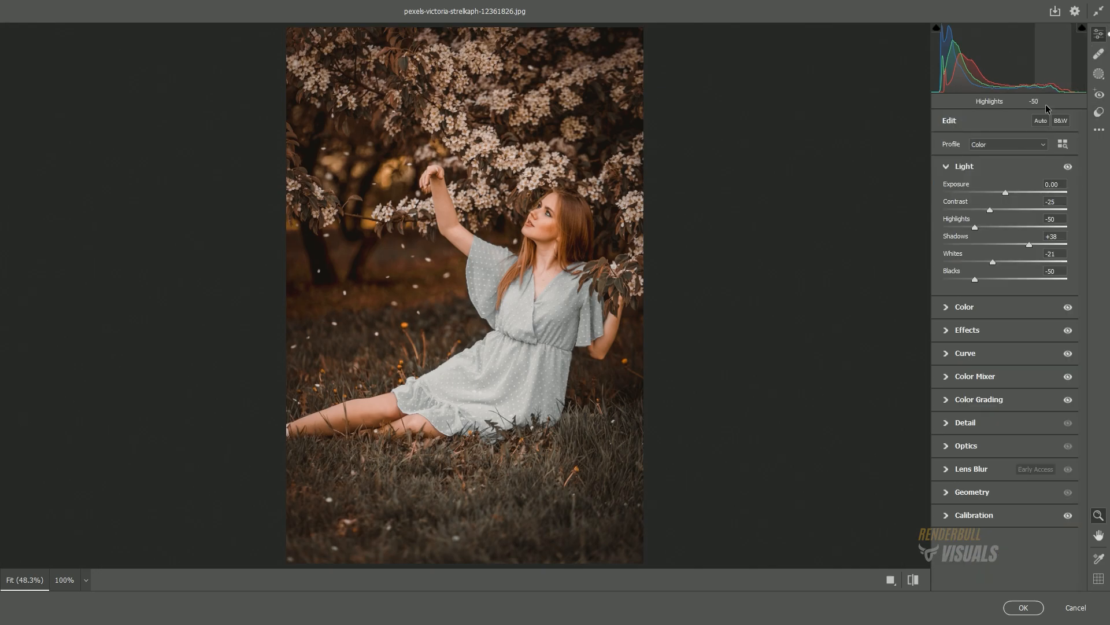
Step: Lower Contrast to -53, compare before/after, and commit the grade
drag(990, 210, 974, 209)
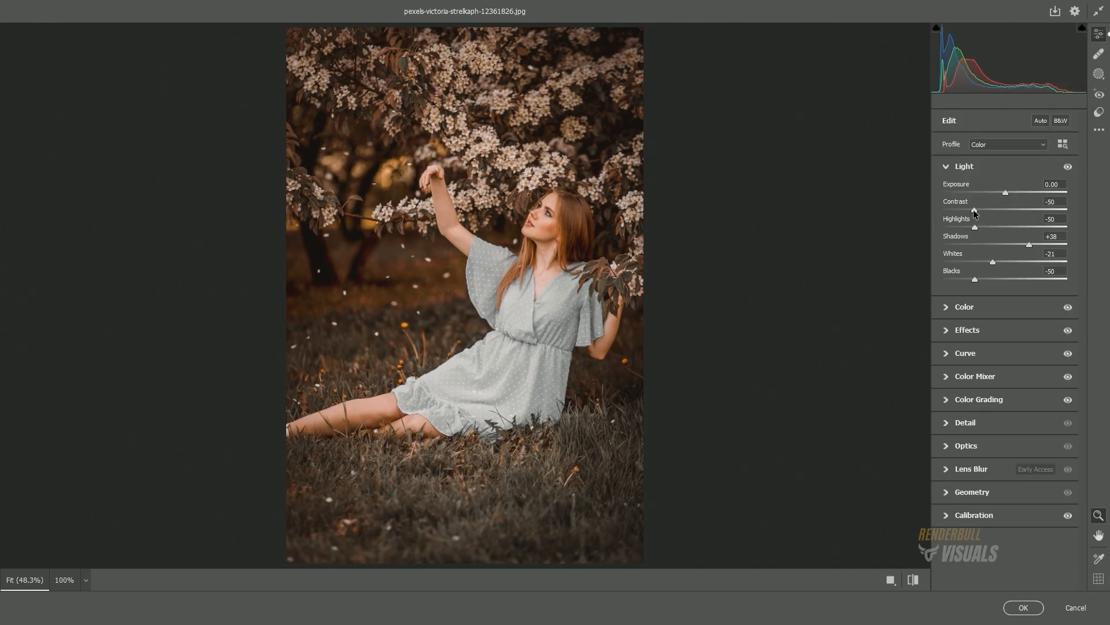
drag(1005, 209, 974, 210)
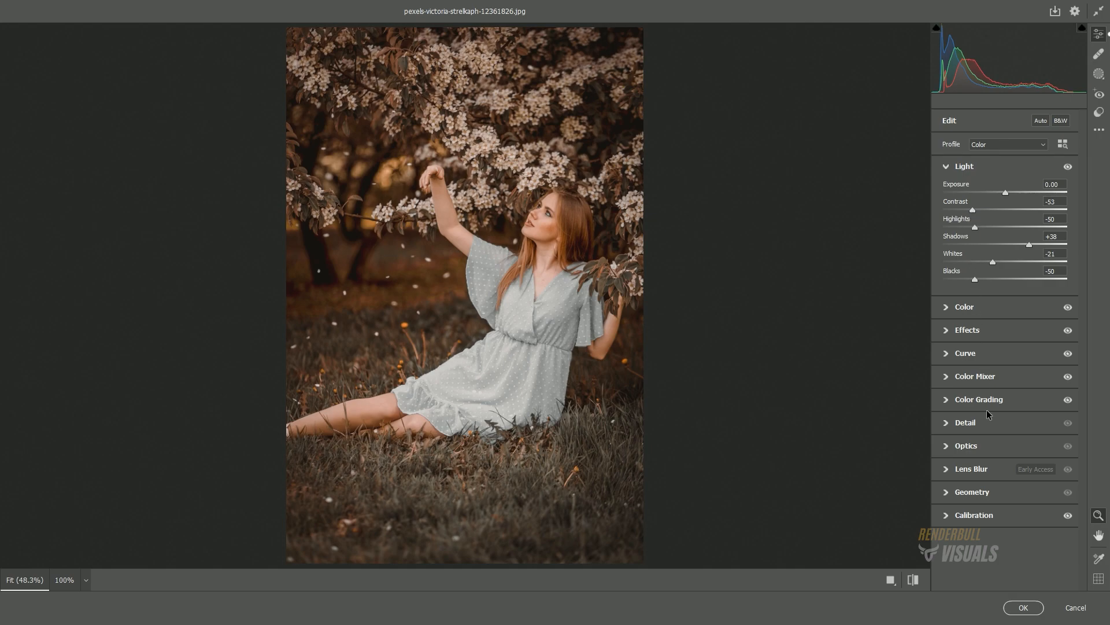
click(913, 580)
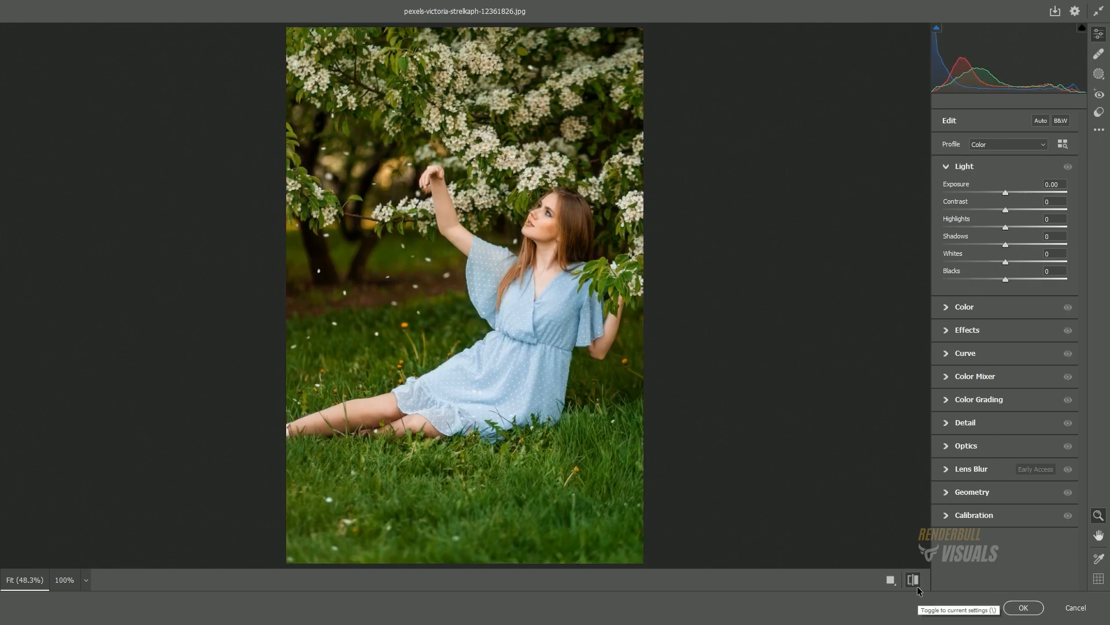
click(1022, 608)
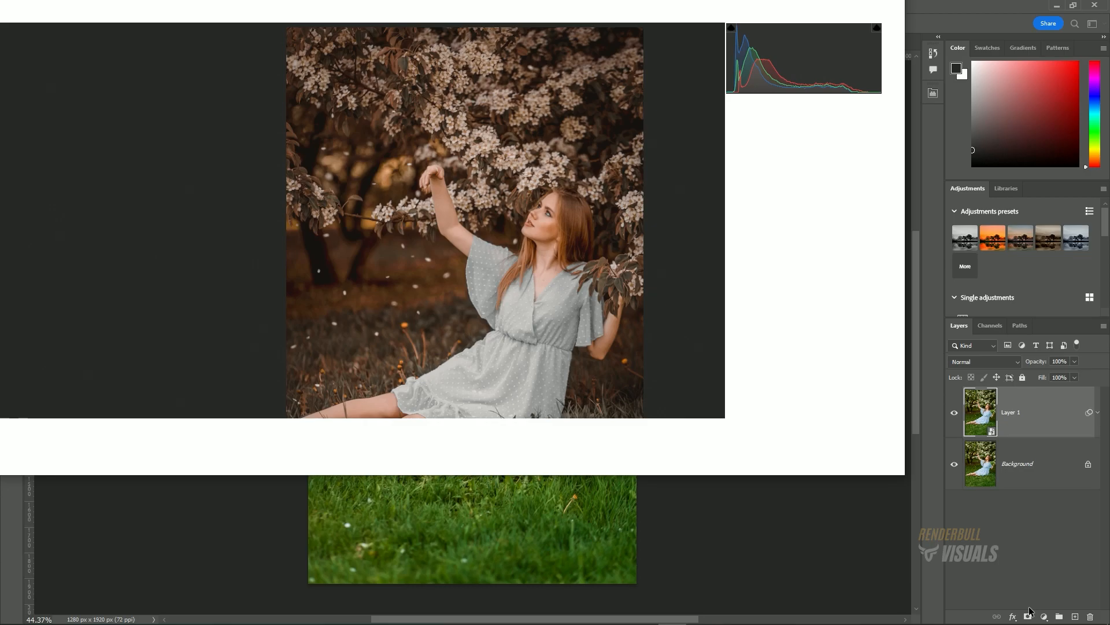